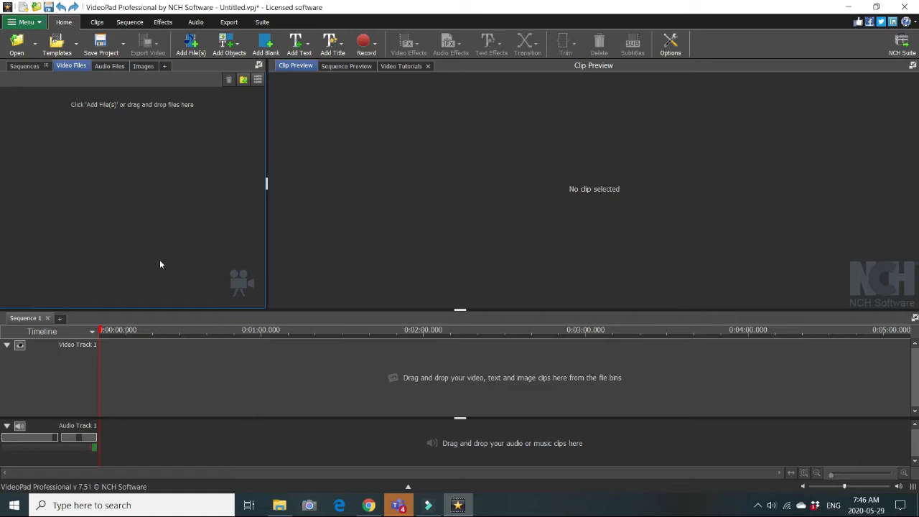
mouse_move(148, 223)
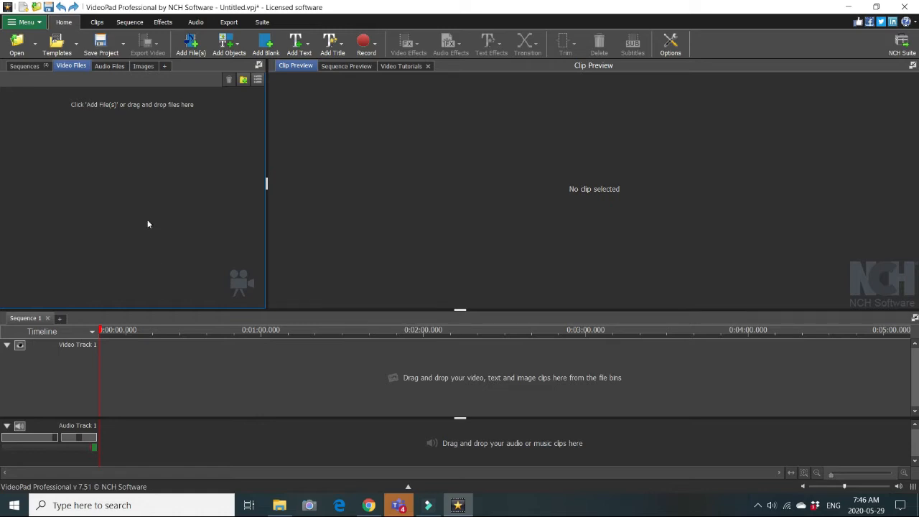
Step: Import 20161229_185627.mp4 from Downloads into the video files bin
click(346, 66)
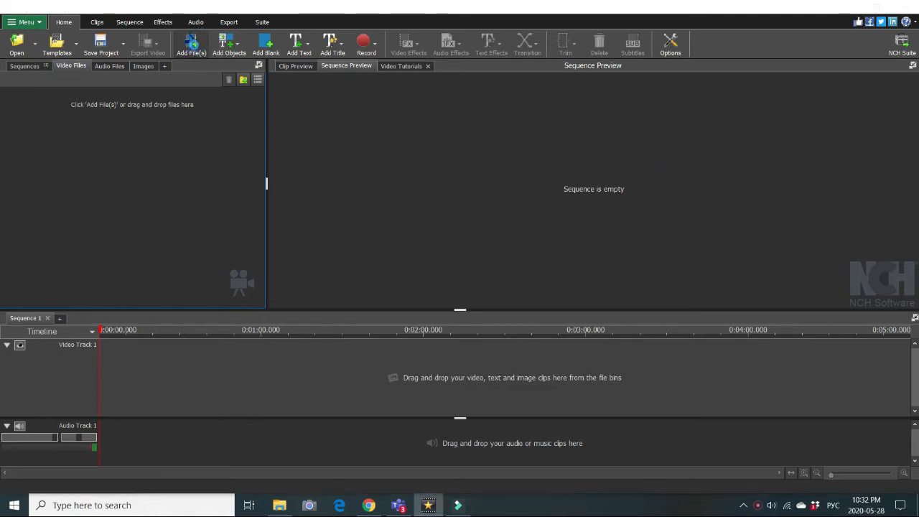
click(191, 43)
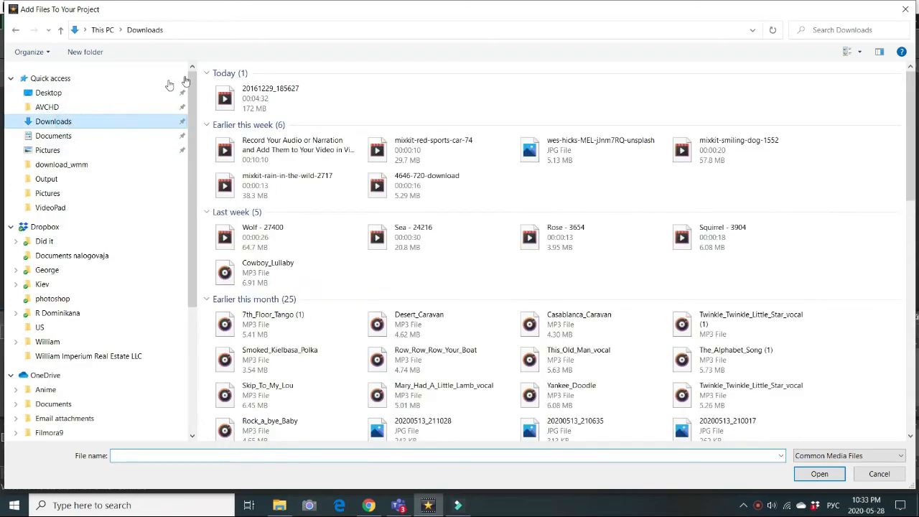
click(283, 97)
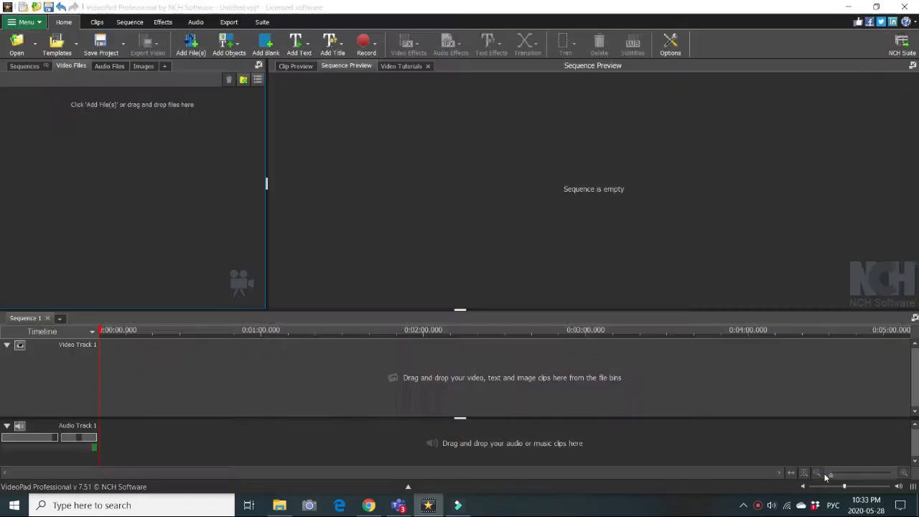
click(190, 43)
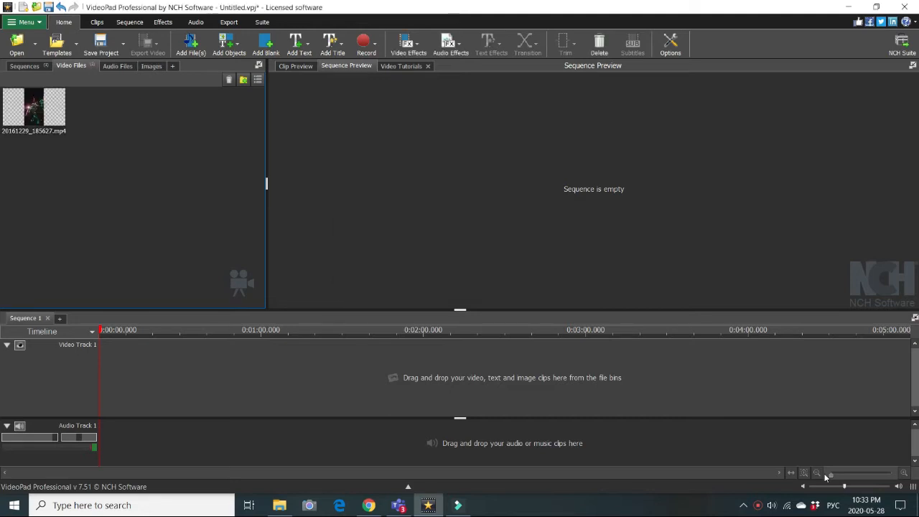
Step: Preview the night-lights clip and drag it onto Video Track 1
double_click(34, 108)
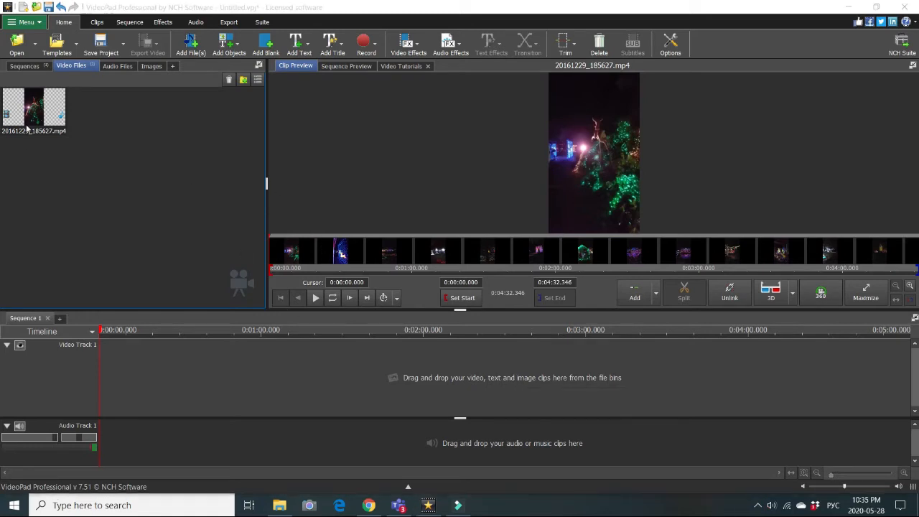
drag(34, 108, 129, 399)
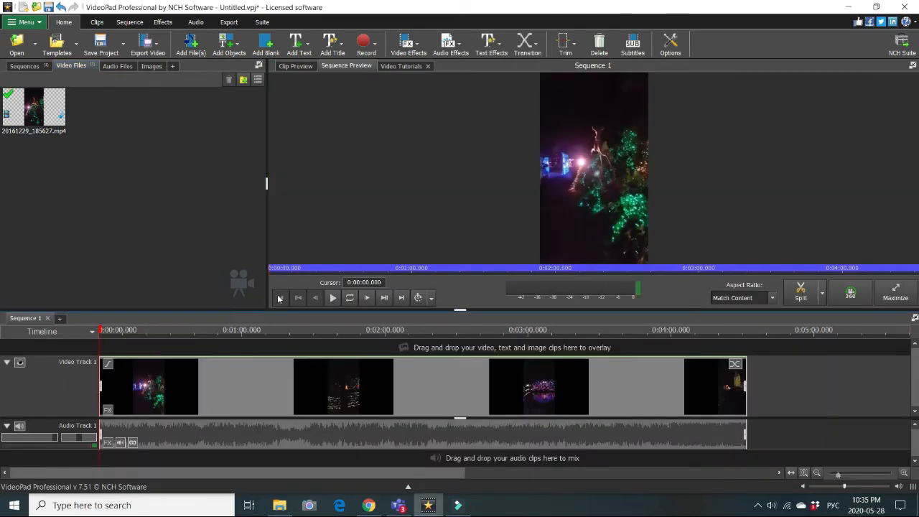
Step: Play the sequence, stop, then replay it from around the 2:00 mark
click(333, 297)
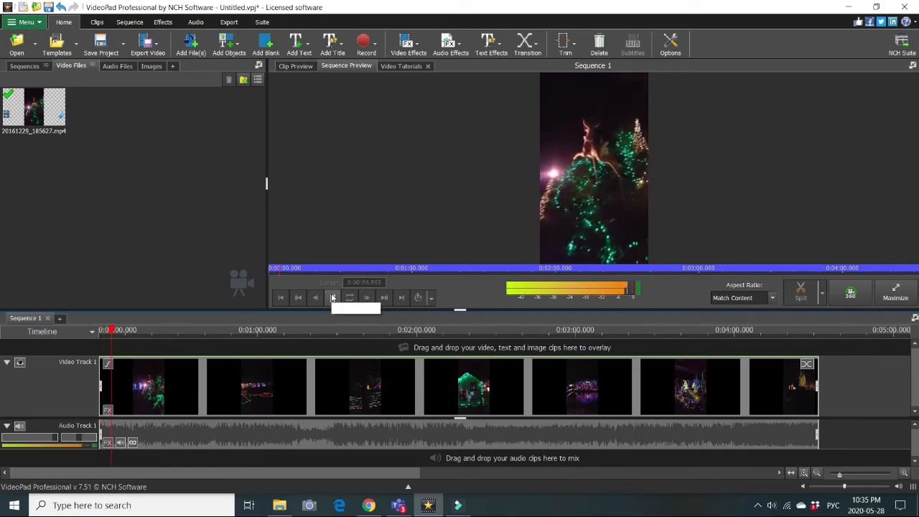
click(333, 297)
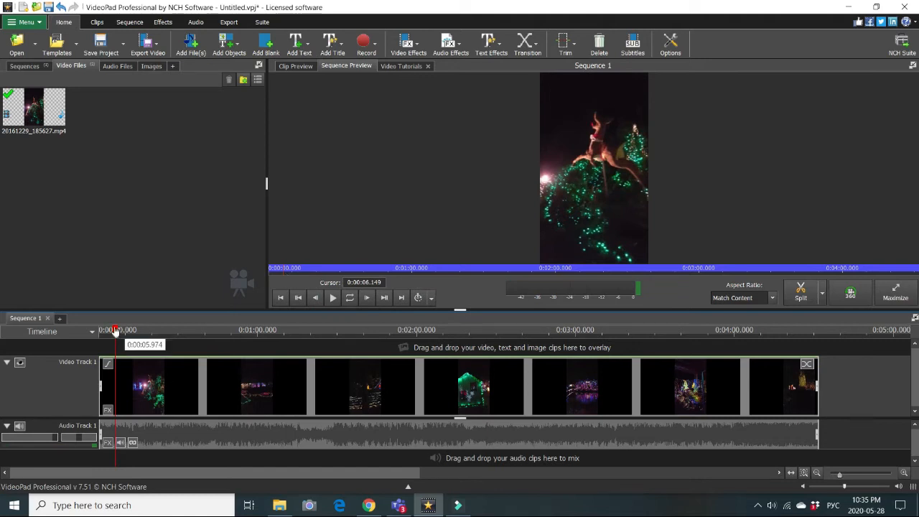
click(332, 297)
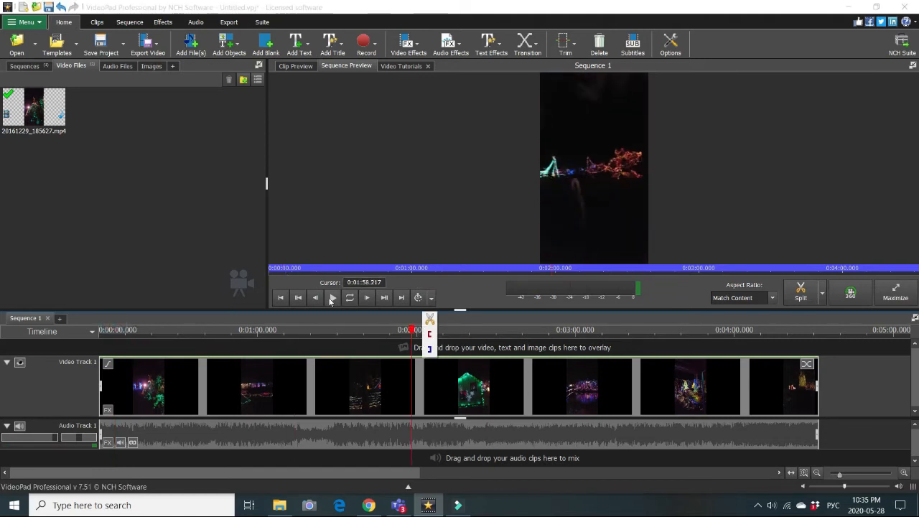
click(332, 297)
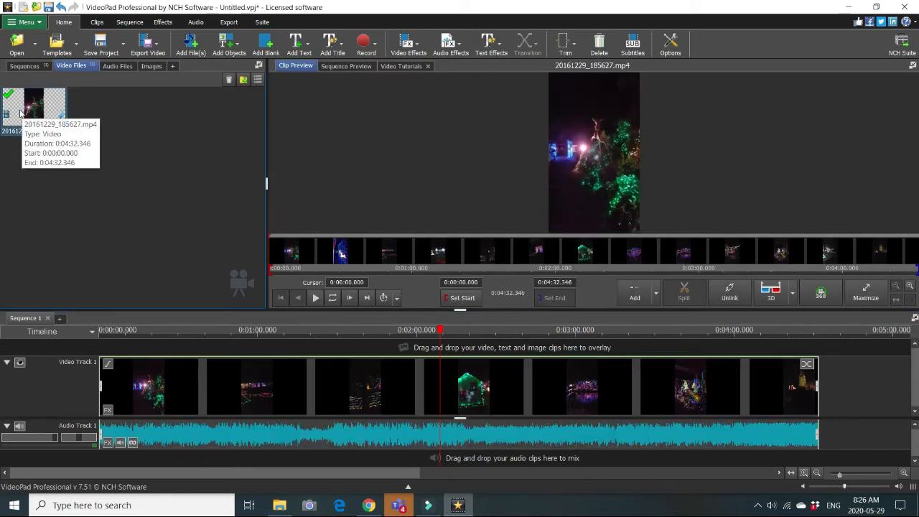
mouse_move(271, 242)
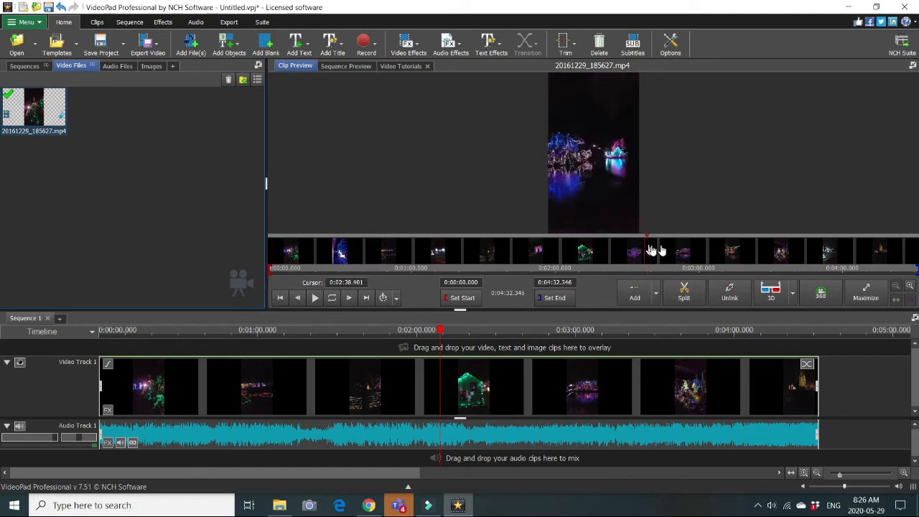
Step: Set the clip's start point at 3:09.441 and move the preview toward the 3:34.472 end
click(719, 237)
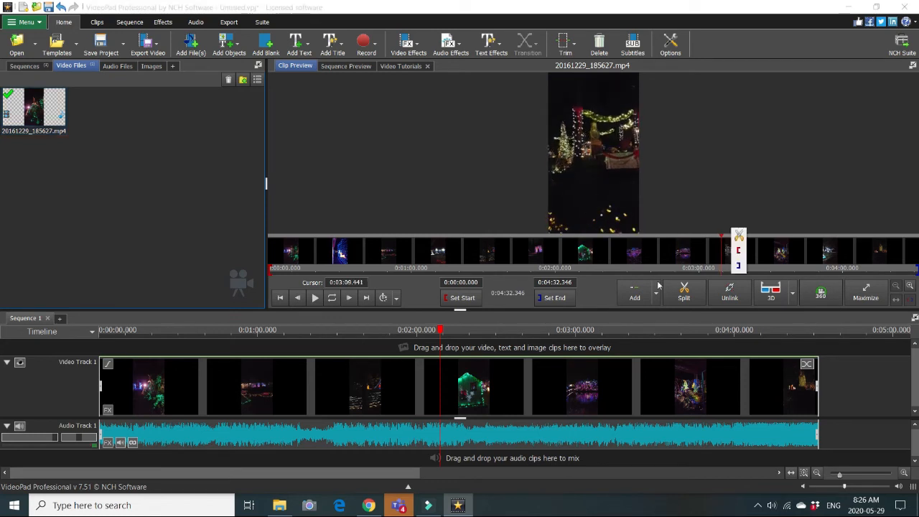
mouse_move(463, 298)
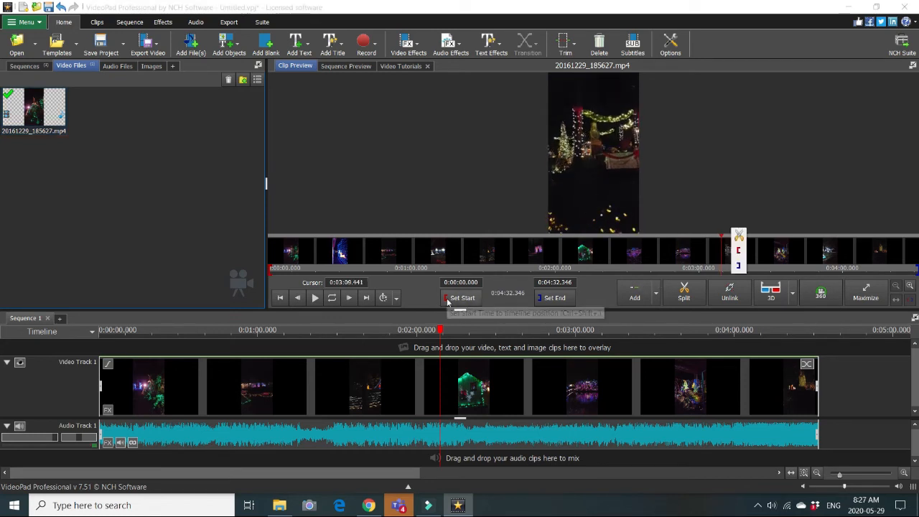
click(461, 297)
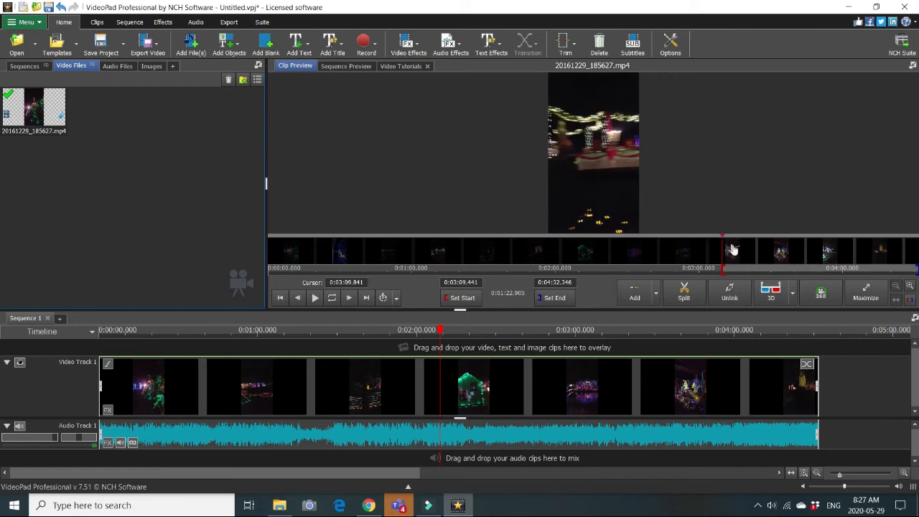
click(780, 251)
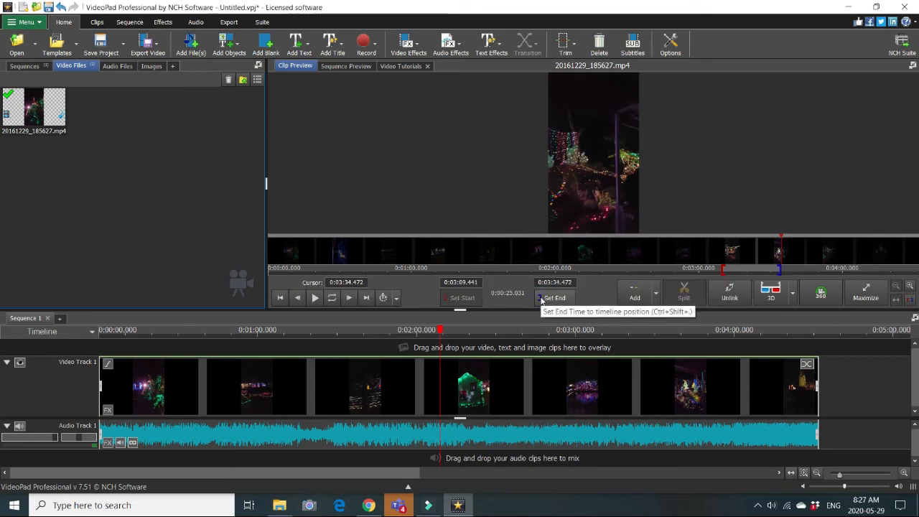
mouse_move(301, 205)
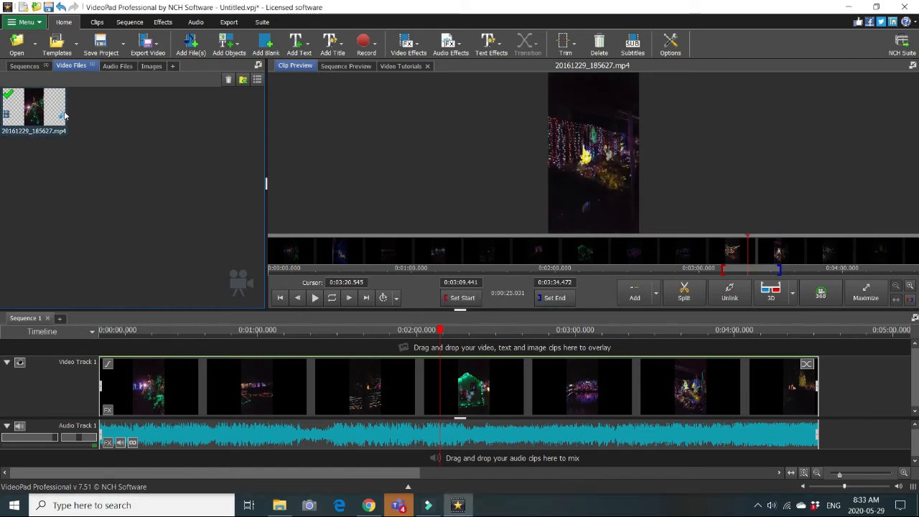
mouse_move(35, 107)
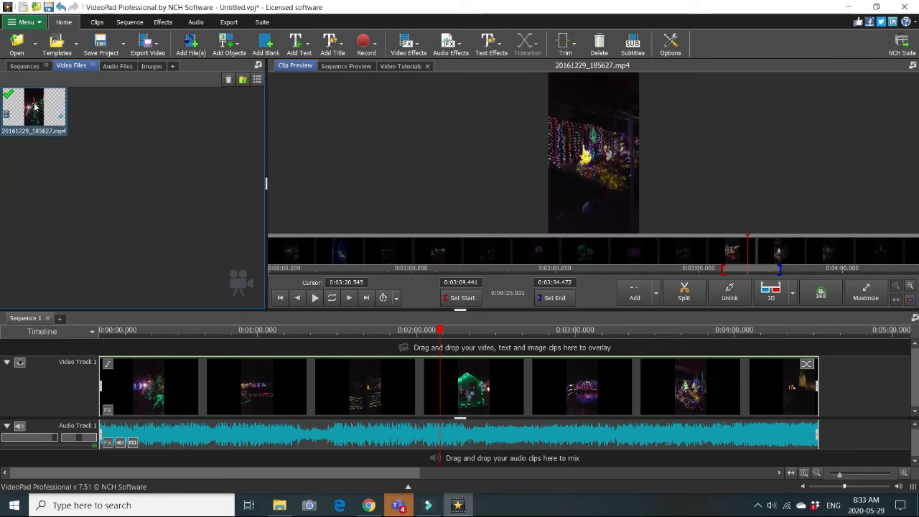
Step: Run Stabilize Video on the clip with Deshaker High Quality settings
right_click(34, 108)
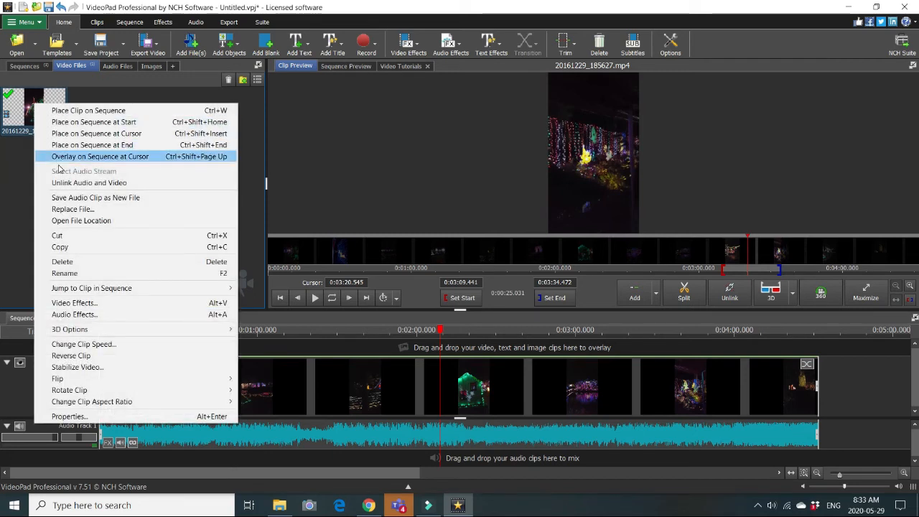
mouse_move(76, 367)
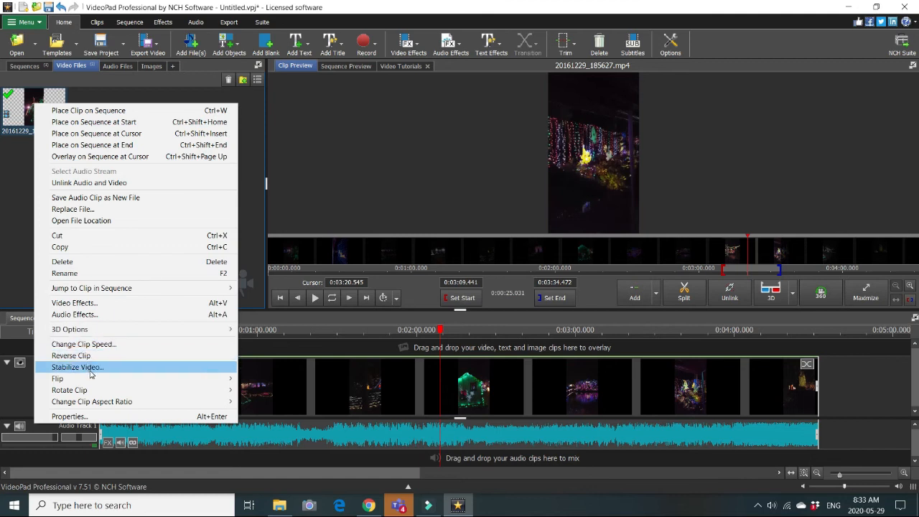
click(77, 367)
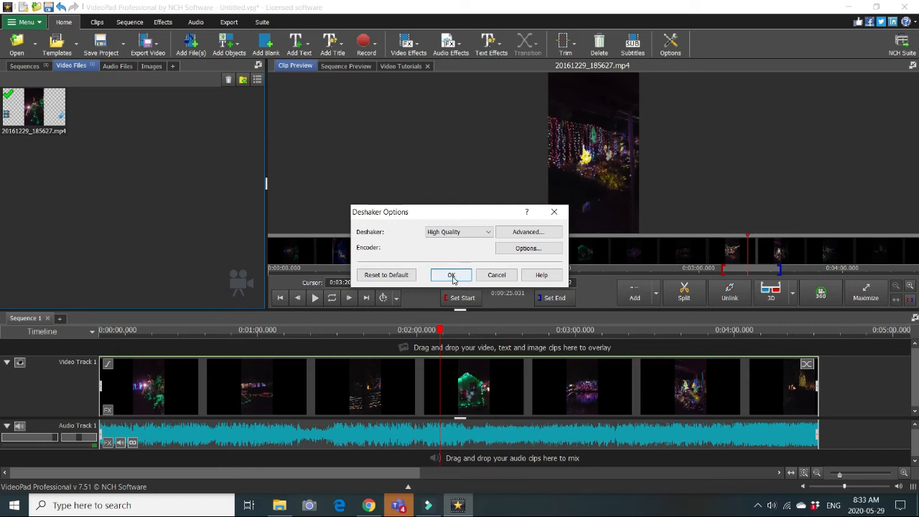
click(450, 275)
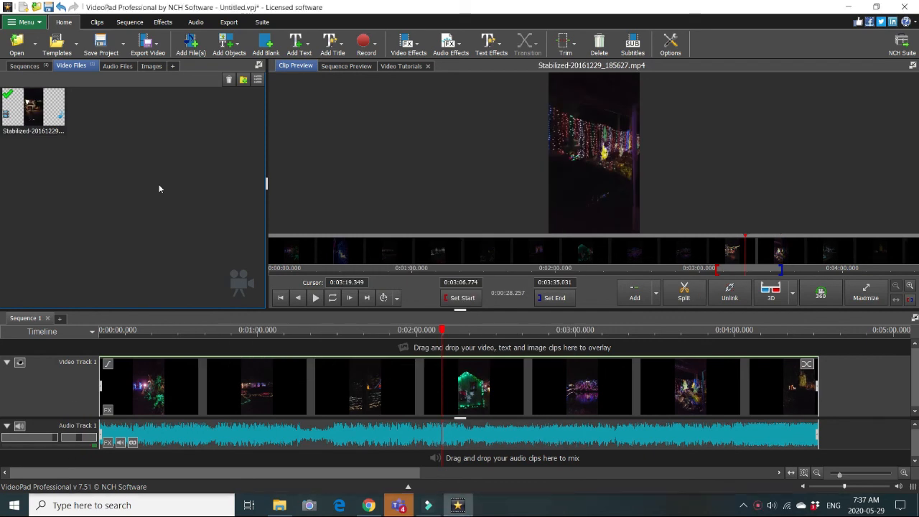
mouse_move(124, 172)
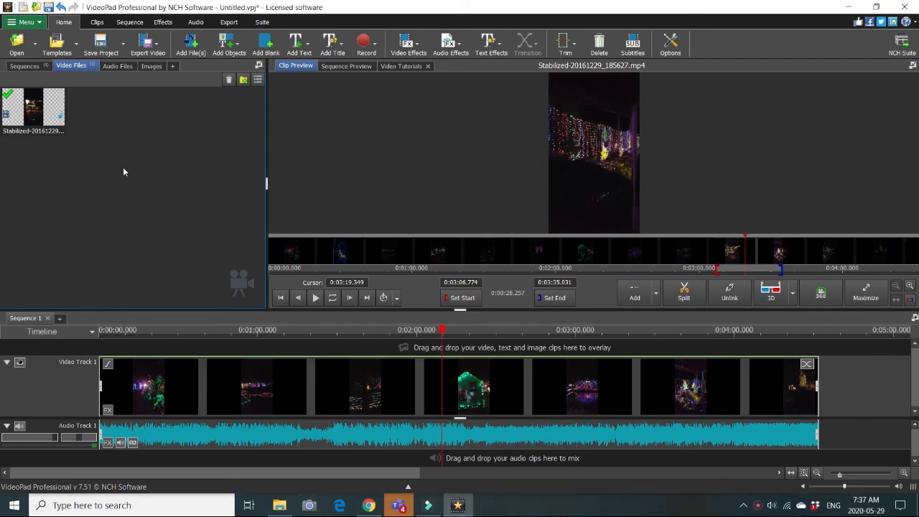
click(33, 108)
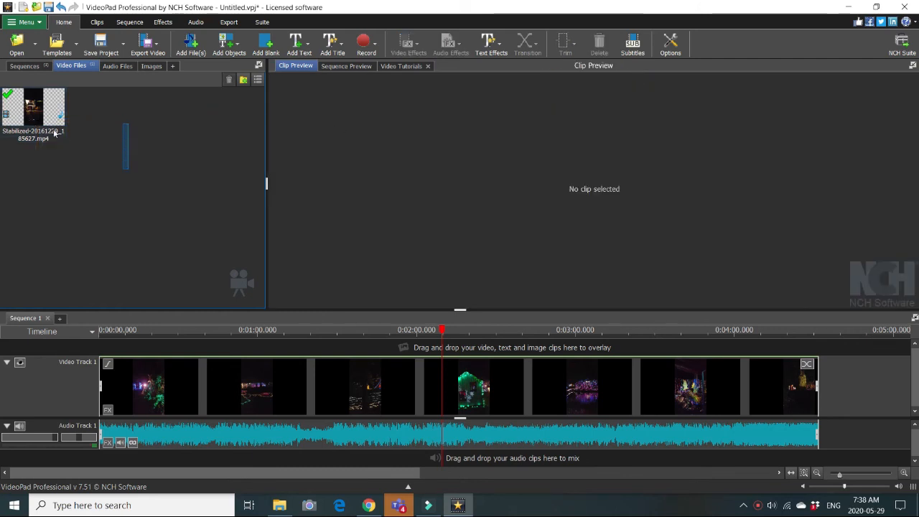
click(33, 108)
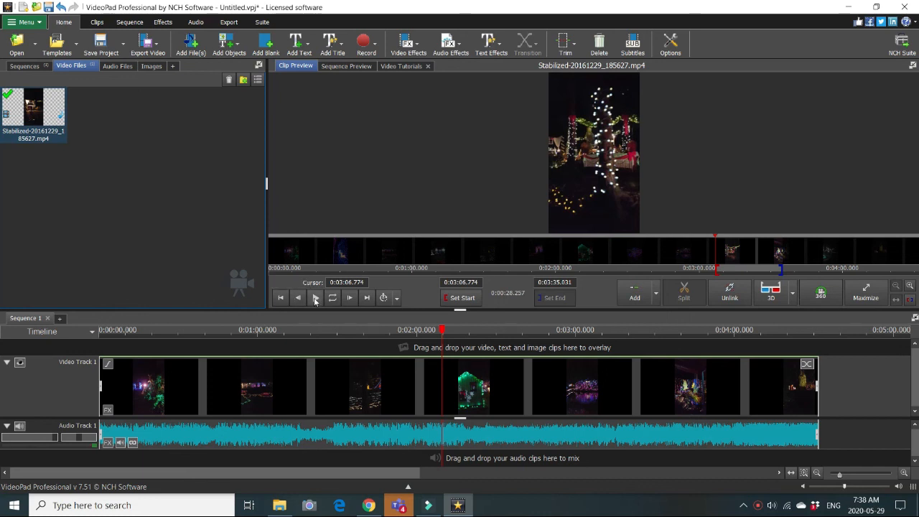
click(315, 297)
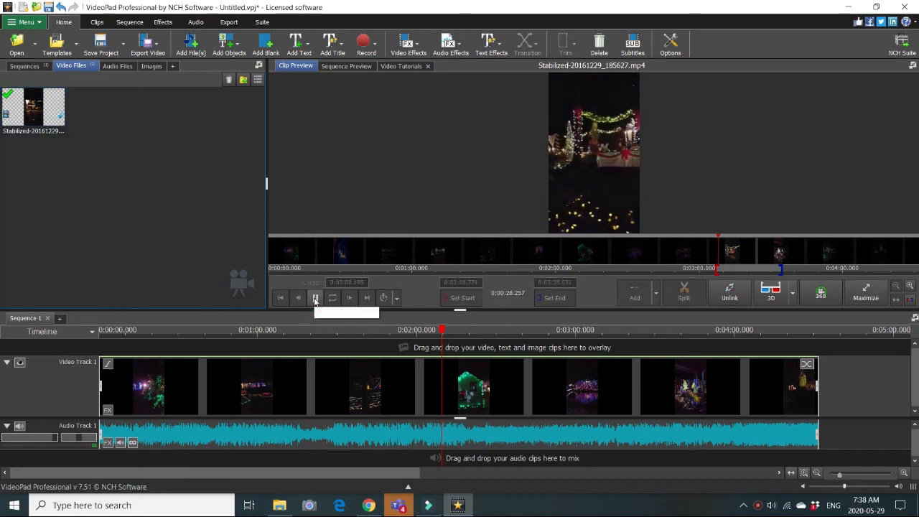
click(315, 297)
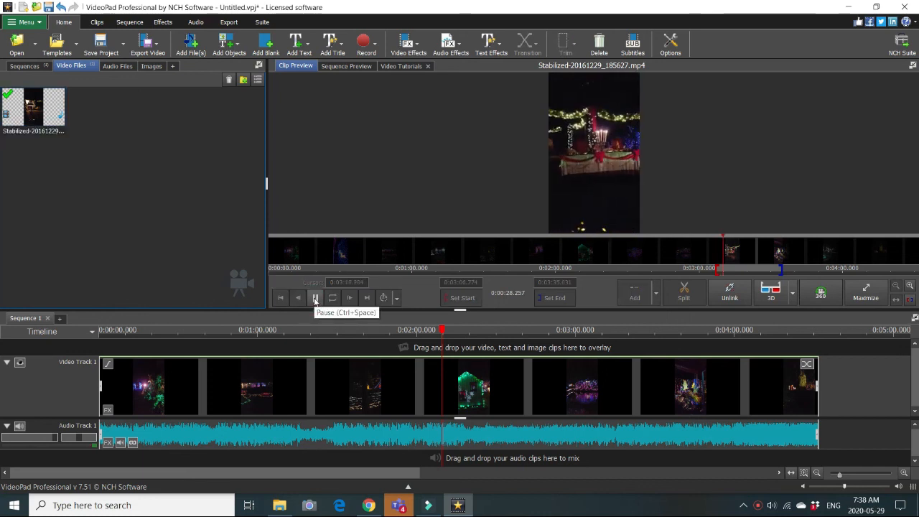
click(315, 297)
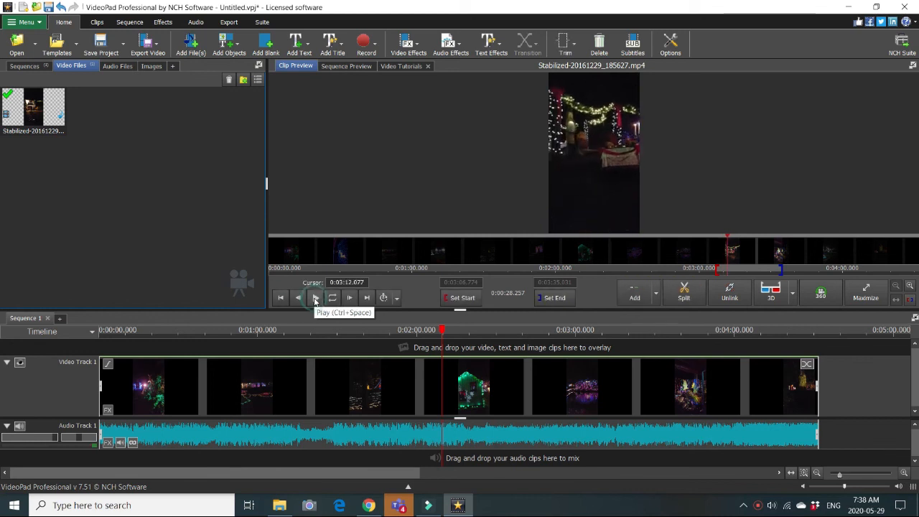
click(314, 297)
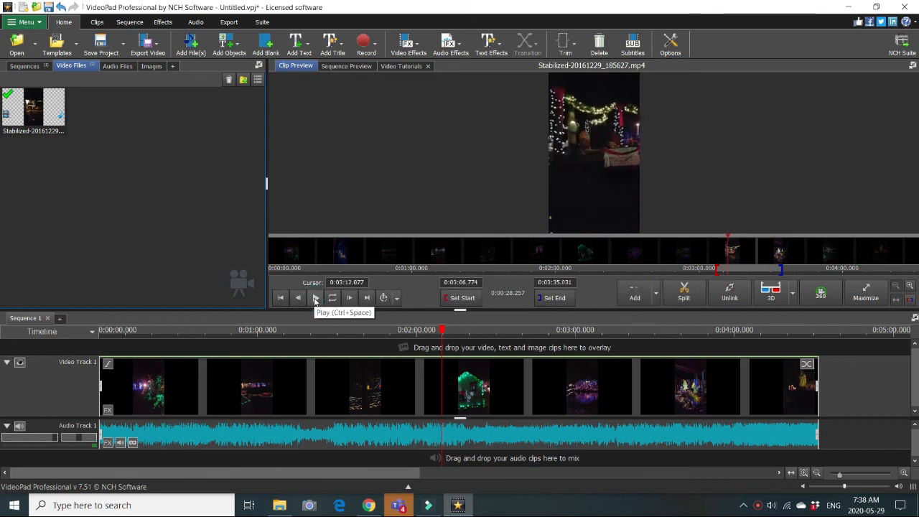